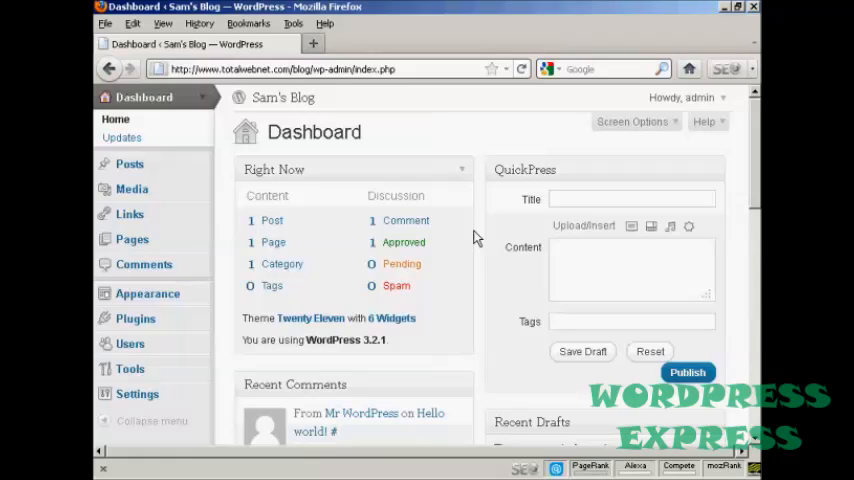
mouse_move(454, 236)
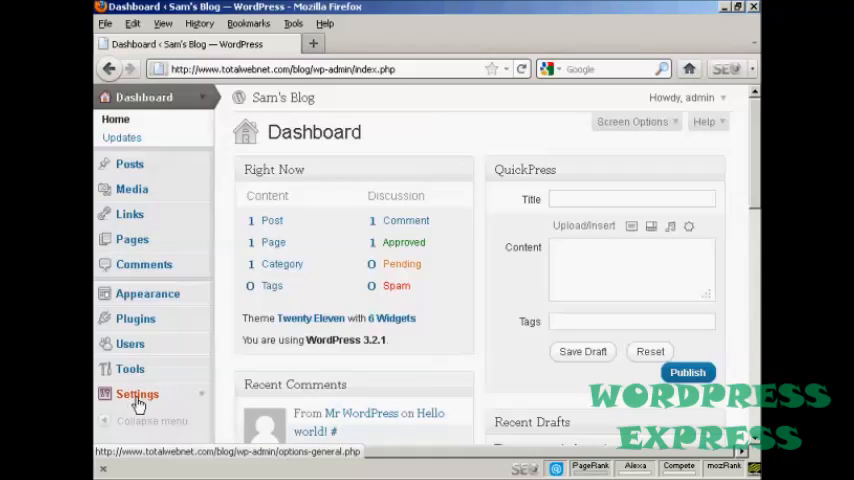
Go to the Settings page for Sam's Blog from the admin sidebar
click(138, 392)
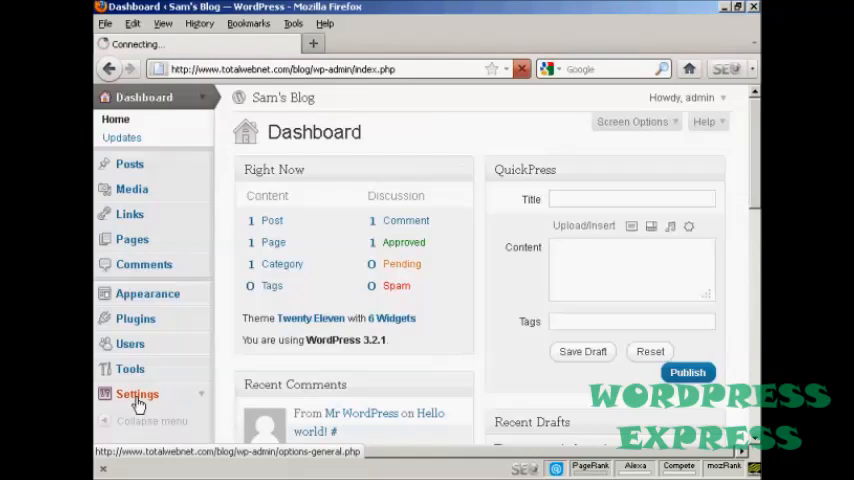
click(138, 392)
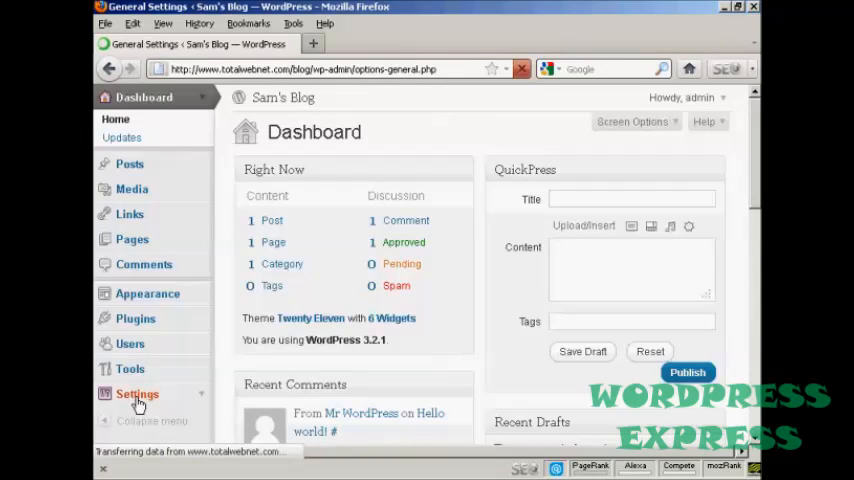
Go to the Permalinks settings page from the Settings menu
click(136, 392)
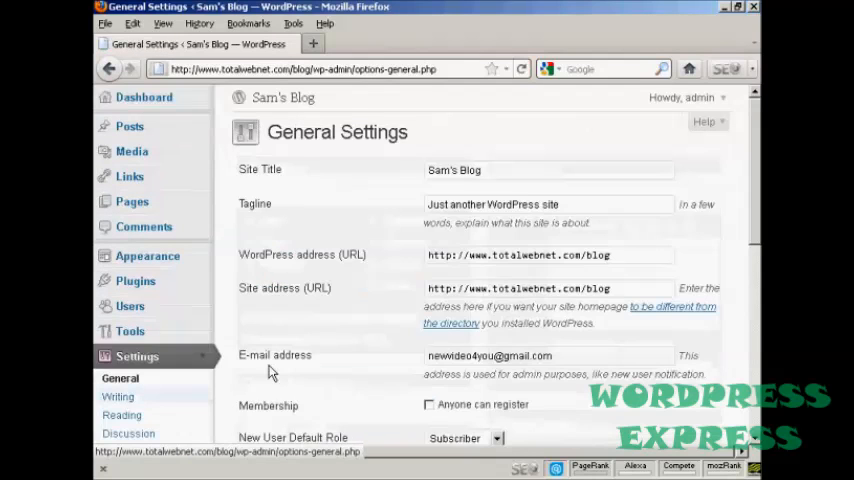
scroll(down, 3)
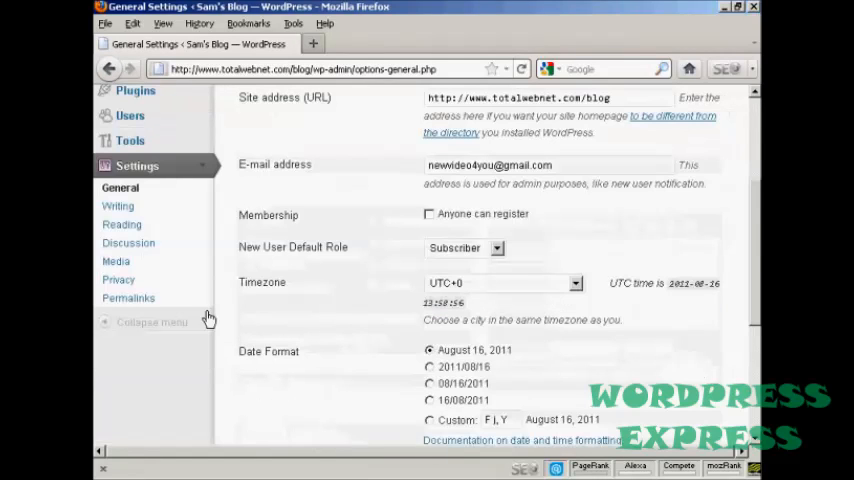
mouse_move(128, 298)
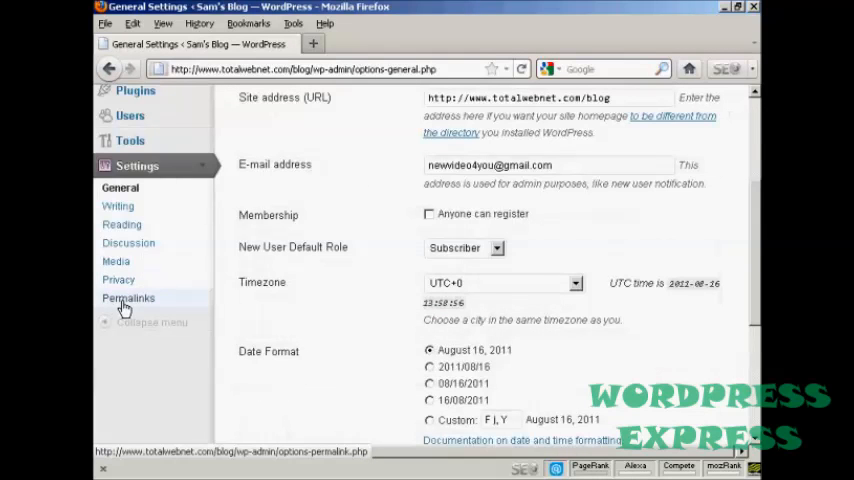
click(128, 298)
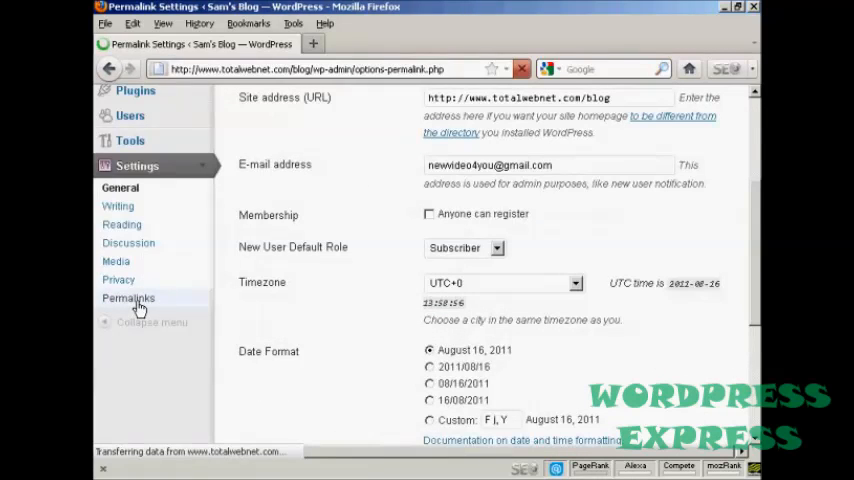
click(128, 298)
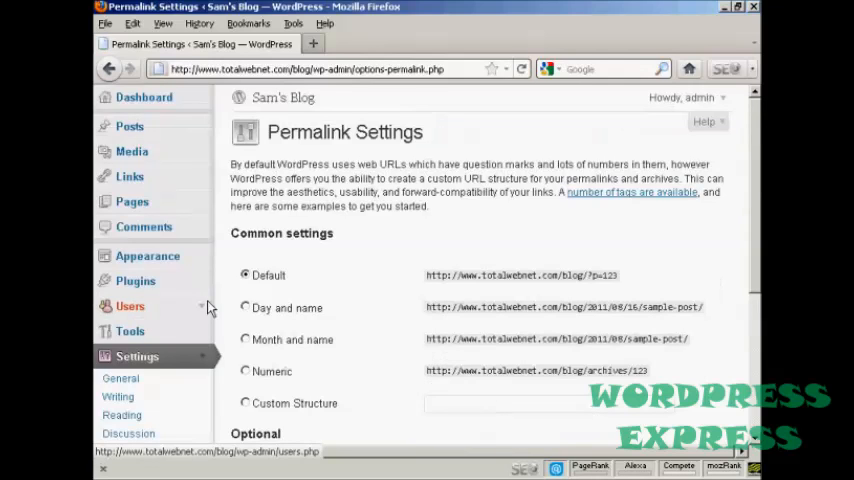
mouse_move(304, 280)
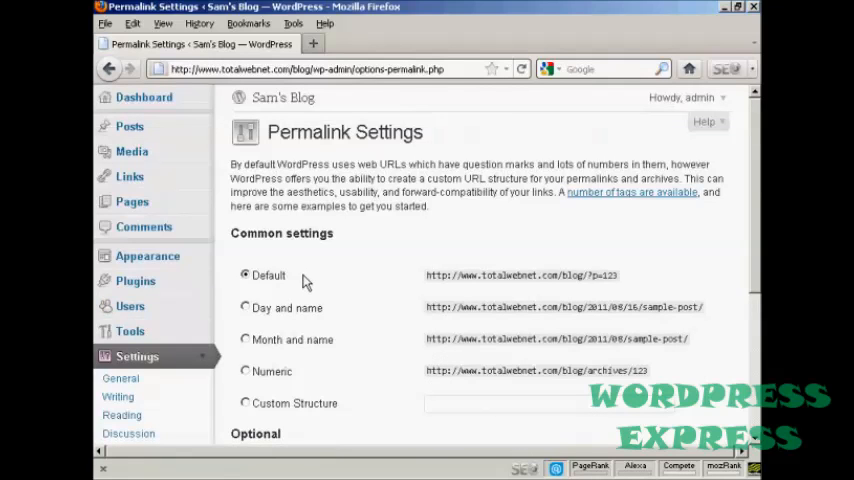
mouse_move(588, 292)
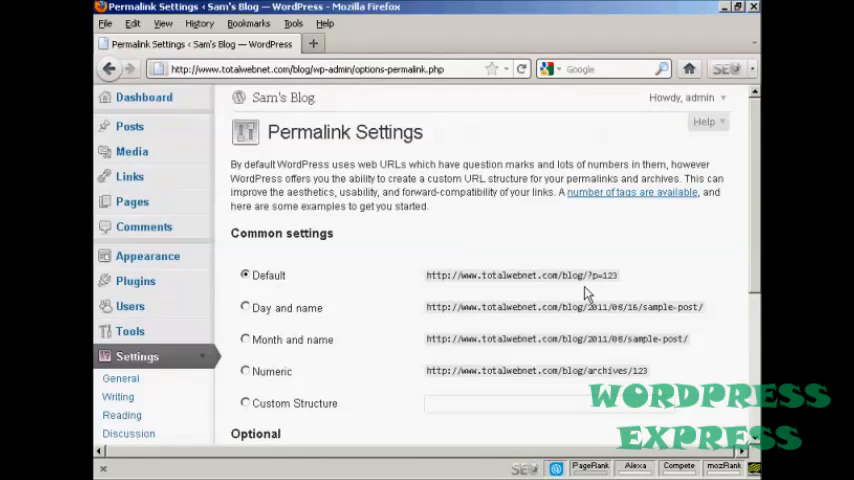
mouse_move(600, 292)
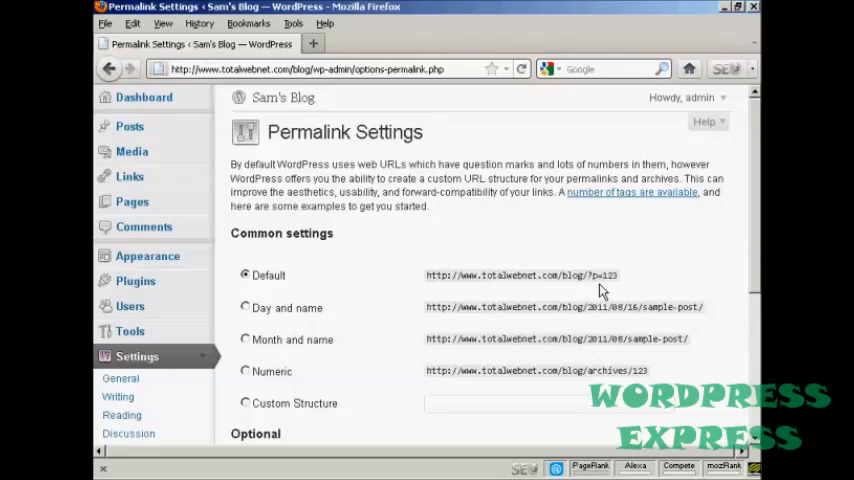
mouse_move(608, 292)
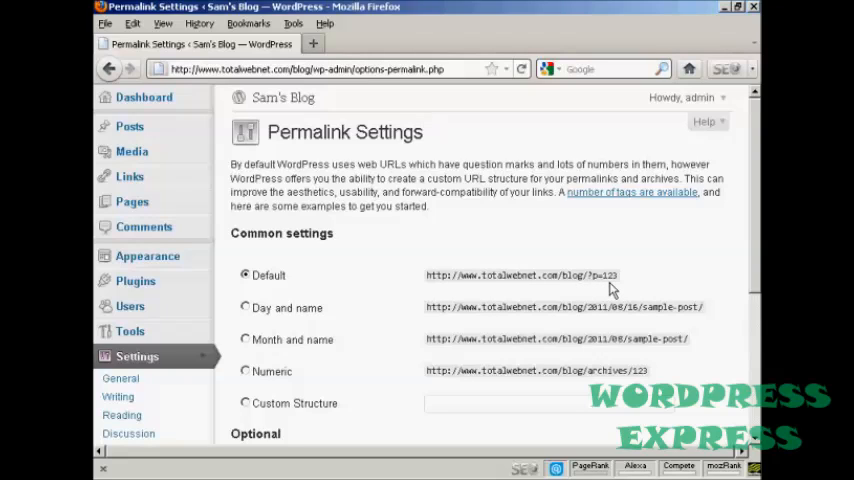
scroll(down, 3)
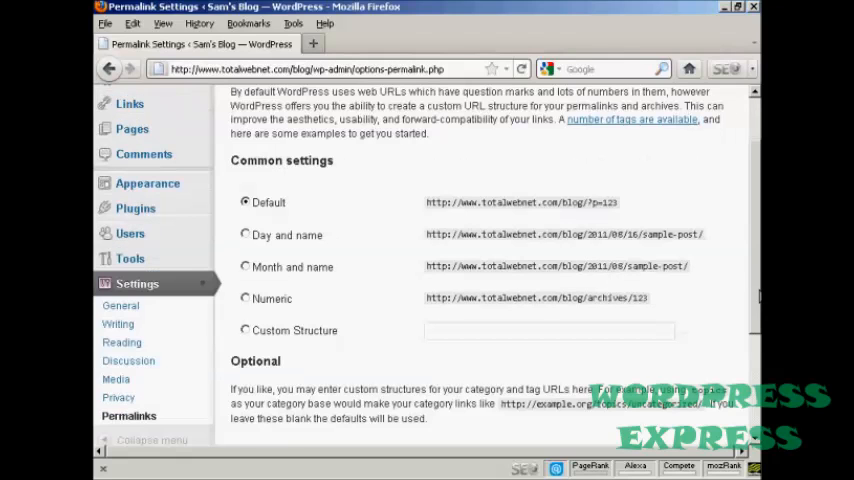
scroll(down, 3)
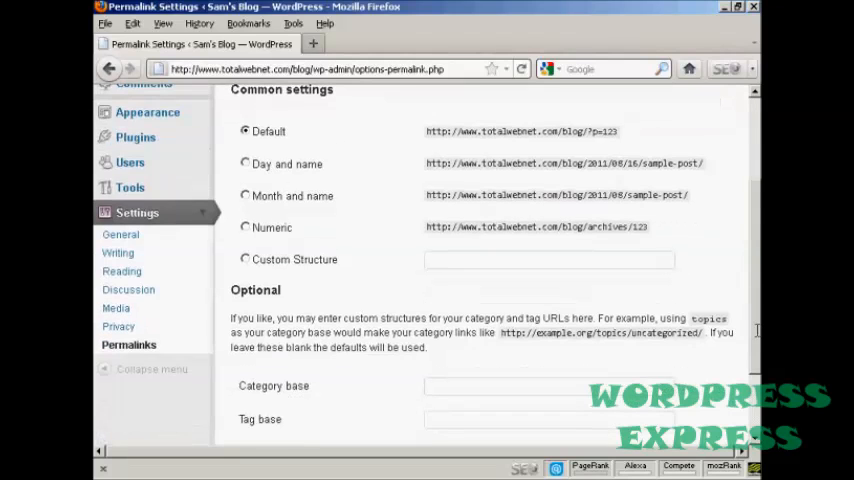
click(244, 260)
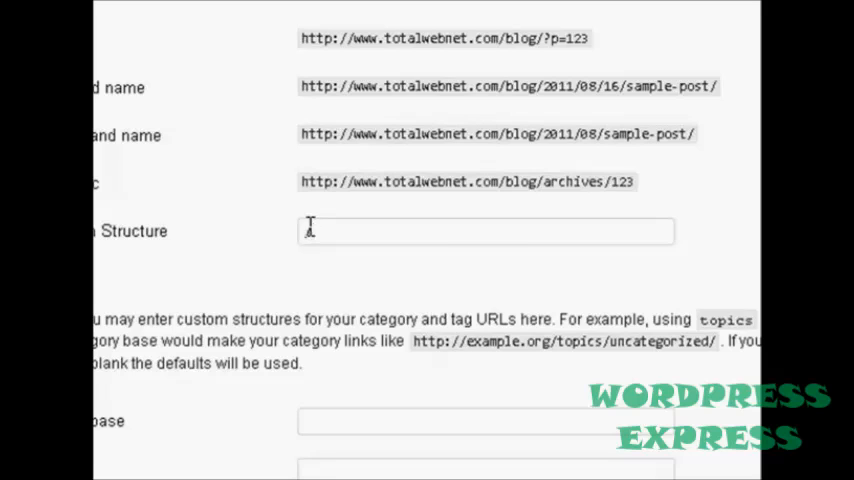
Enter /%postname%/ in the Custom Structure permalink field
text(%)
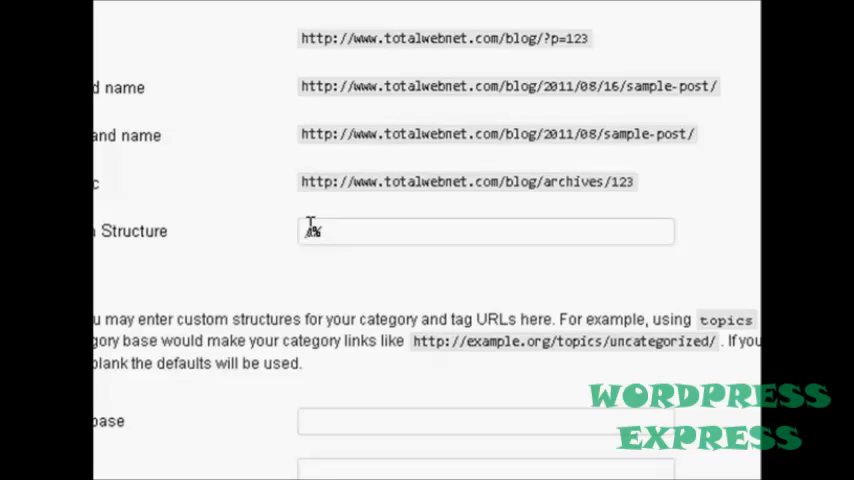
text(post)
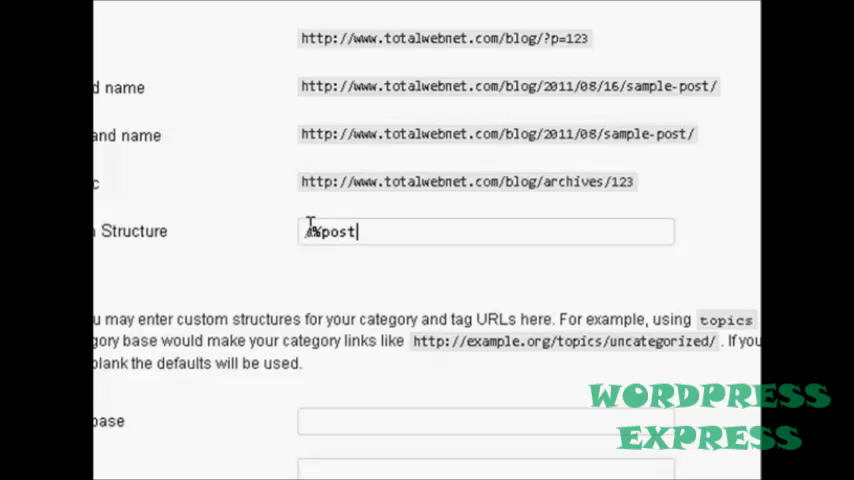
text(name)
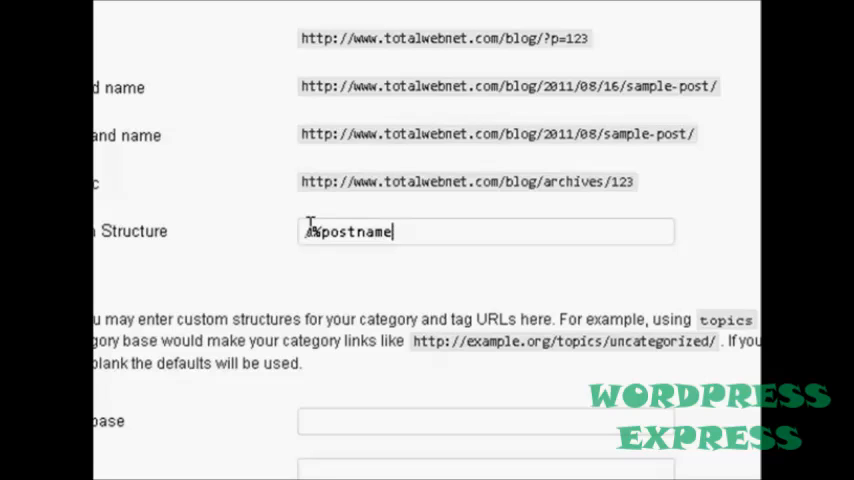
text(%)
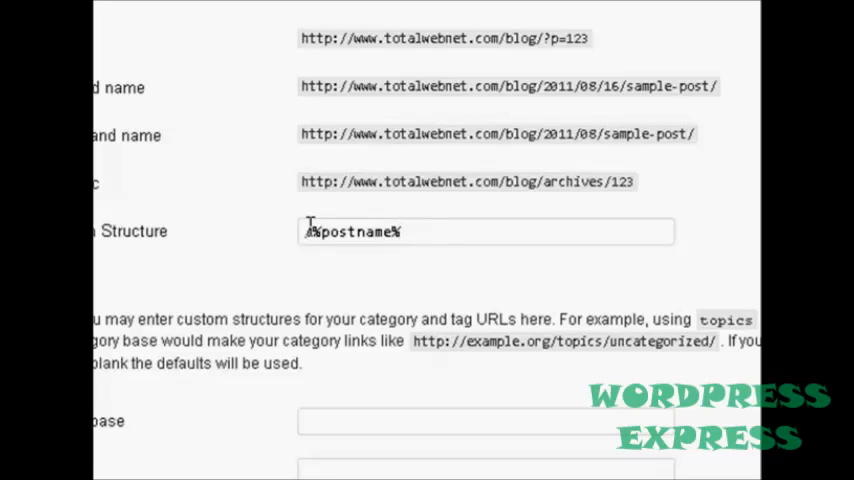
text(/)
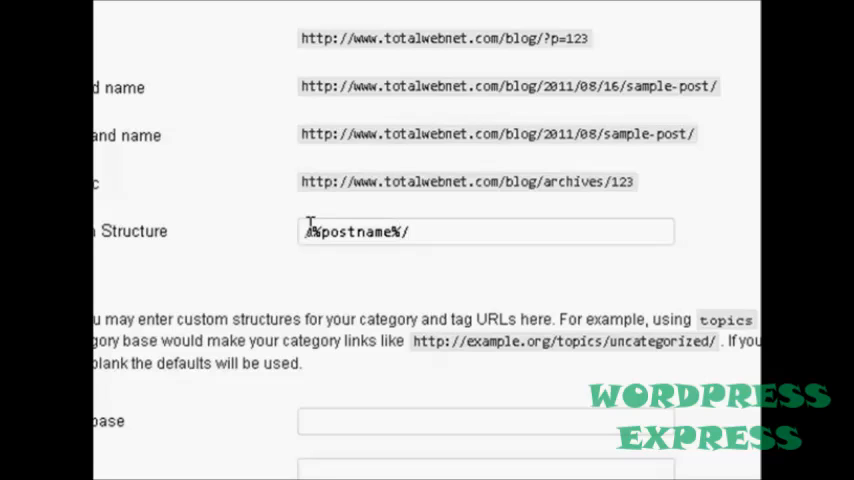
scroll(up, 3)
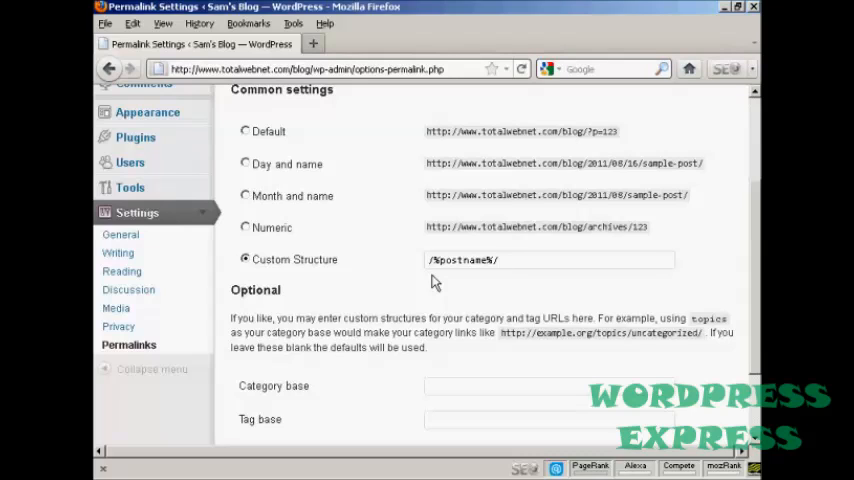
Save changes so WordPress confirms 'Permalink structure updated'
click(550, 260)
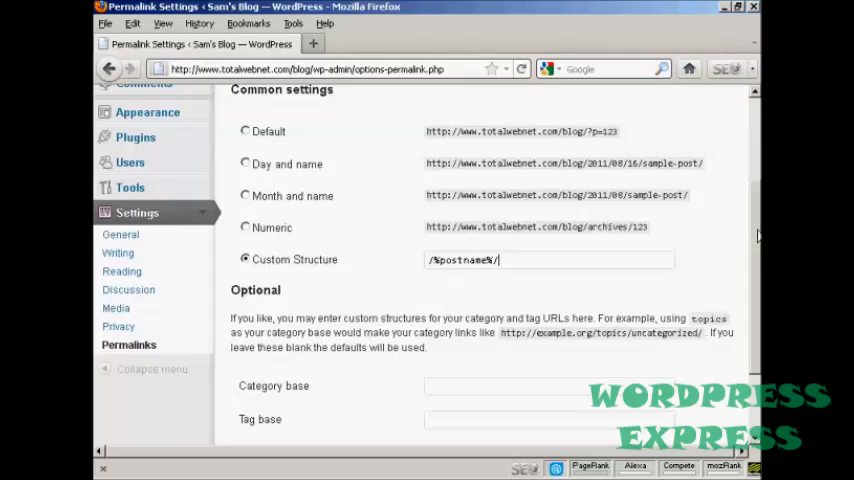
scroll(down, 3)
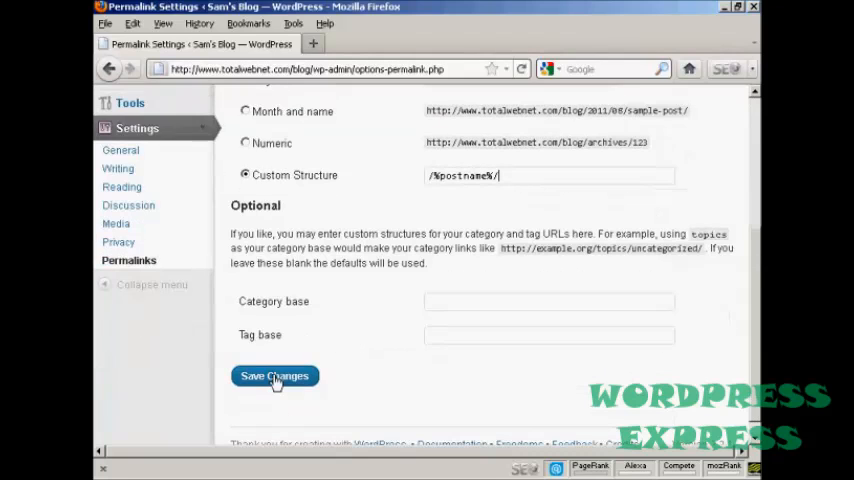
click(276, 376)
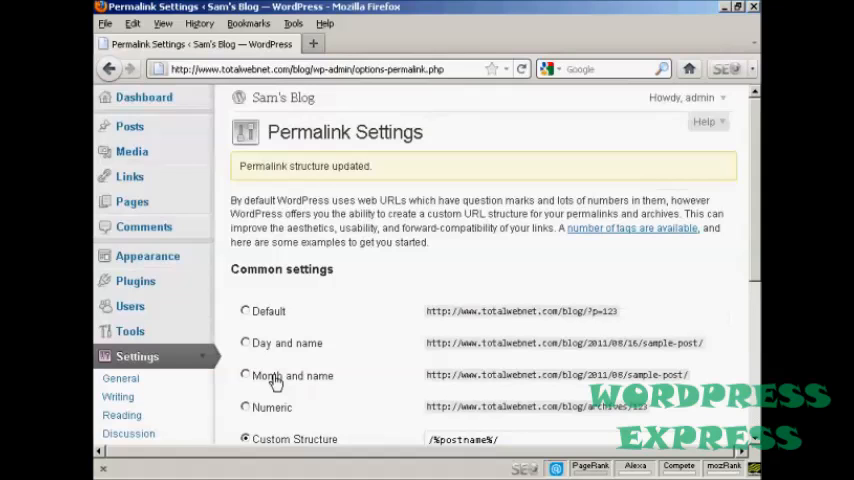
mouse_move(736, 252)
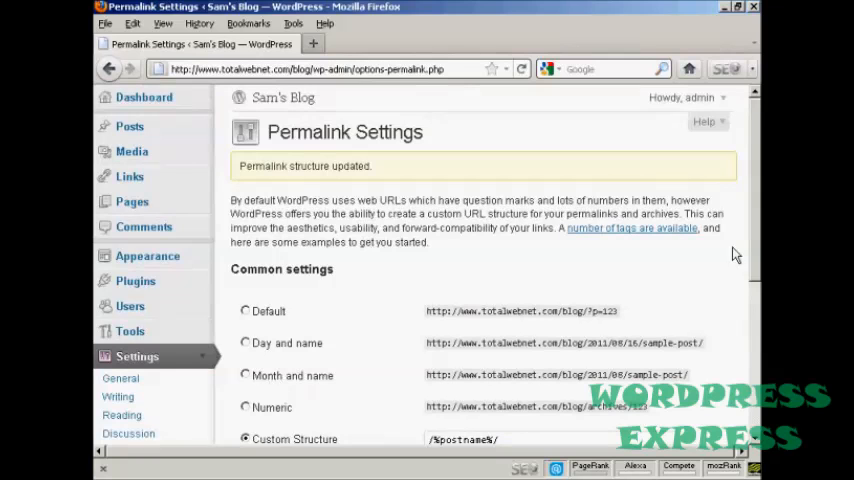
scroll(down, 3)
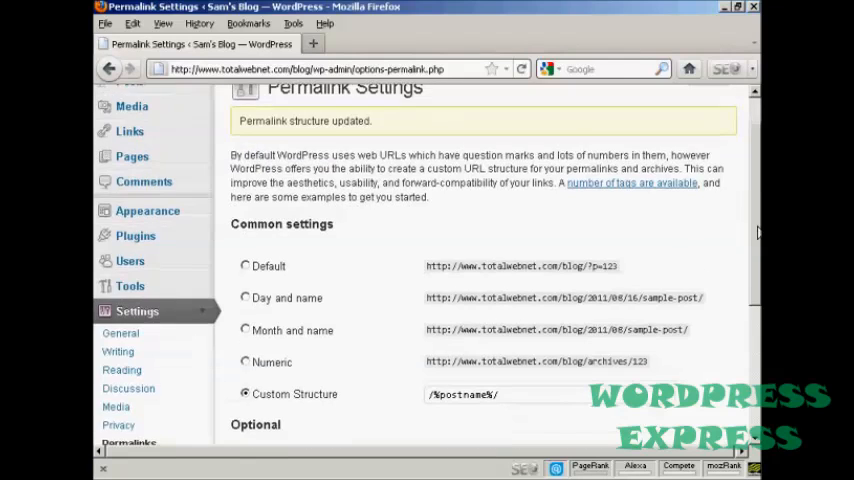
scroll(up, 3)
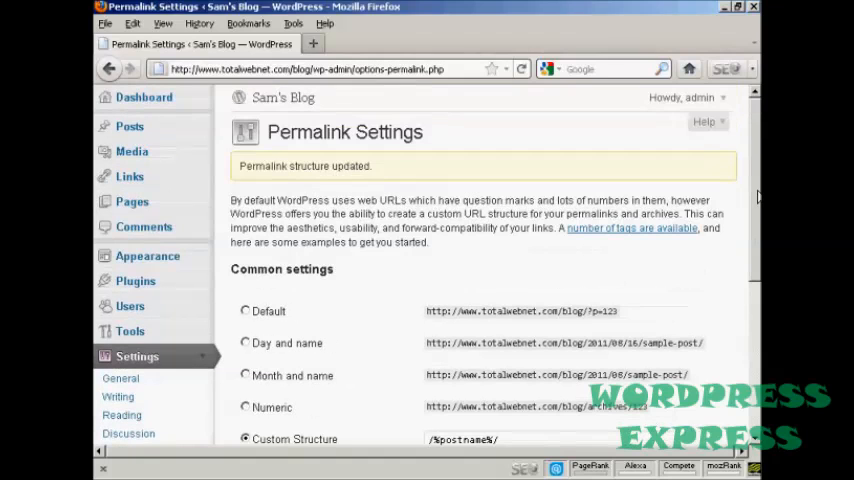